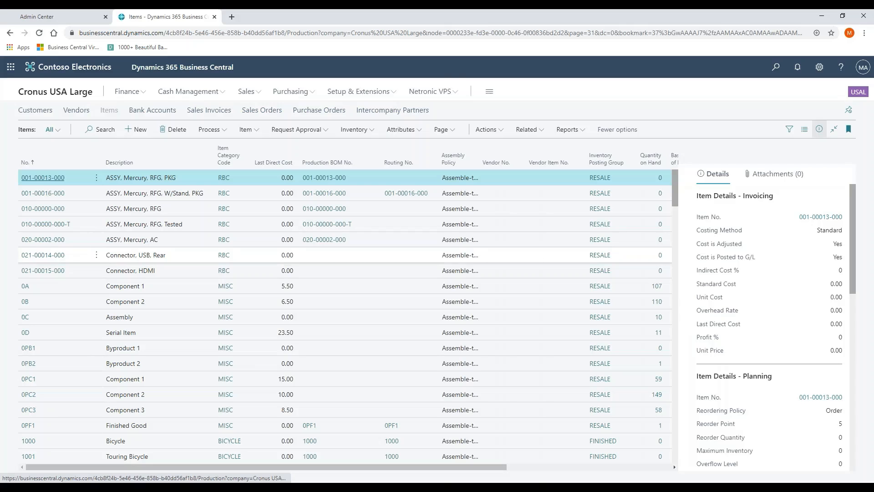
mouse_move(460, 270)
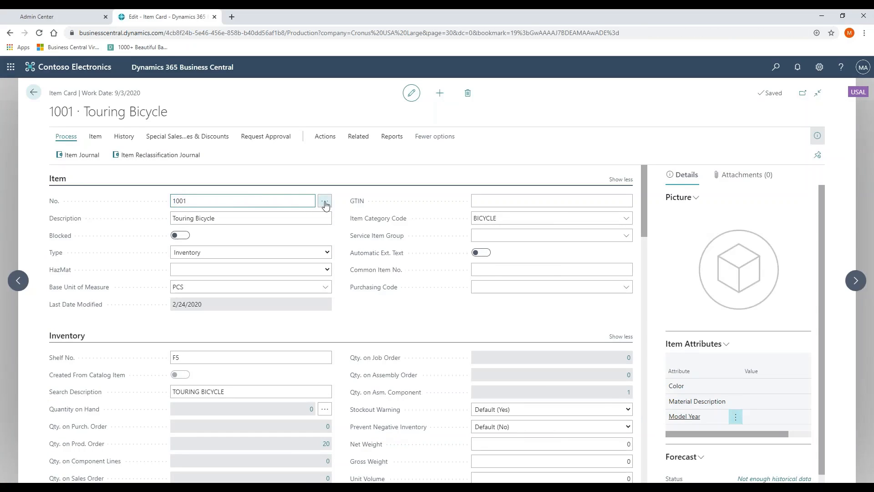
left_click(325, 201)
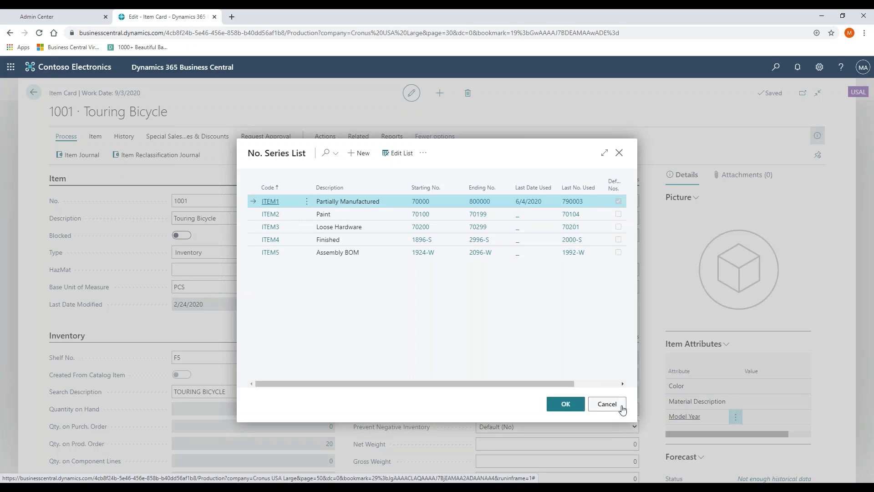
left_click(606, 404)
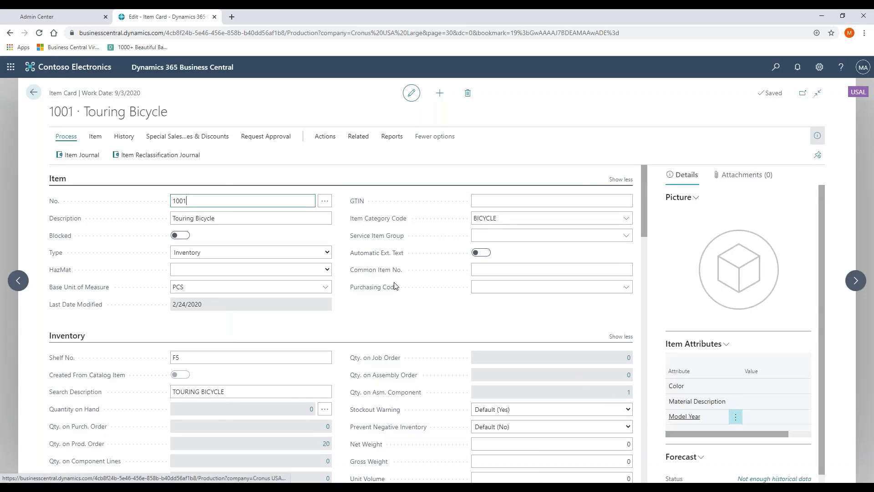
left_click(250, 218)
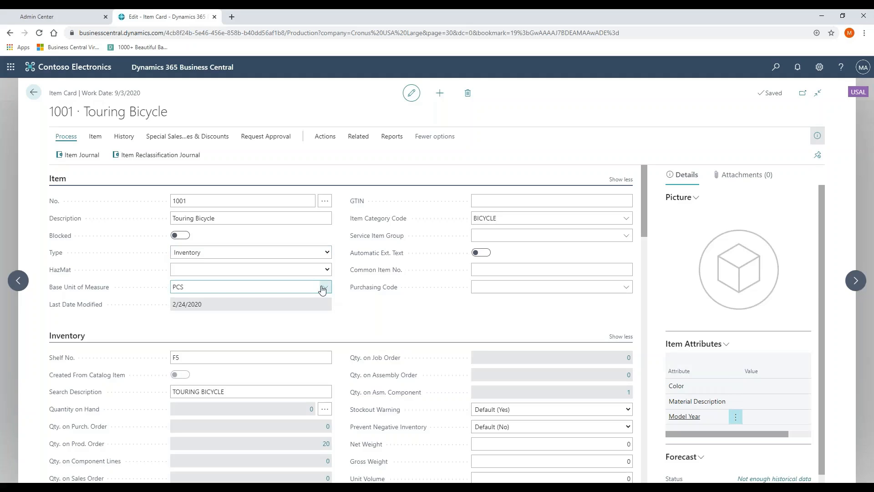
left_click(323, 288)
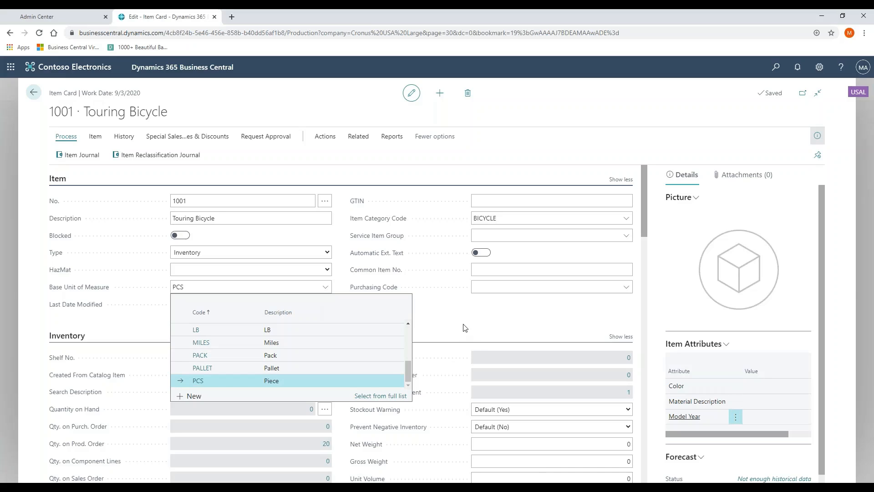
left_click(197, 381)
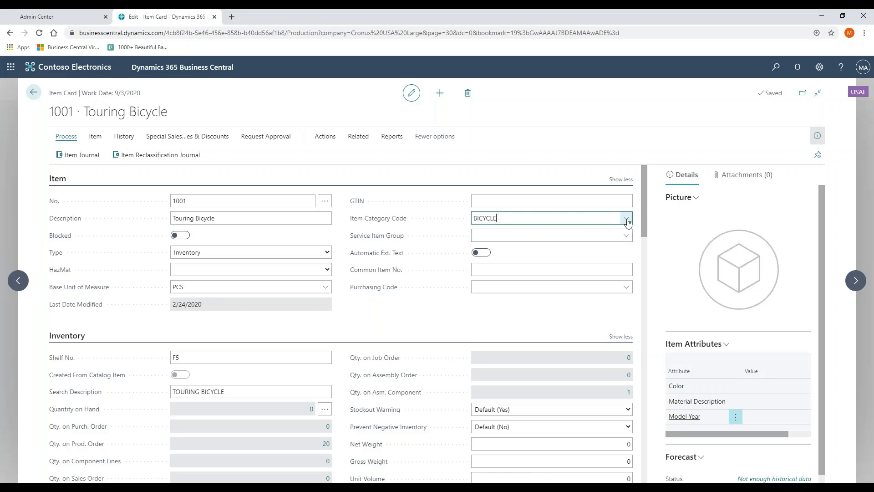
left_click(627, 218)
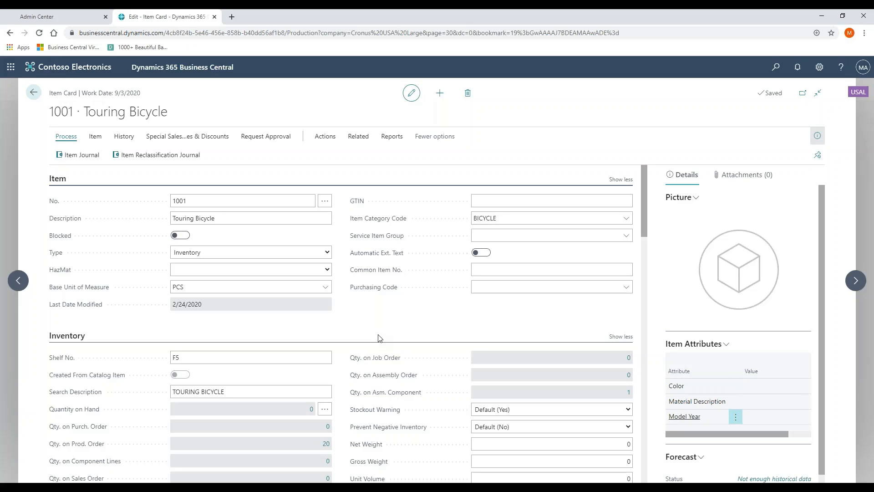
scroll("down", 3)
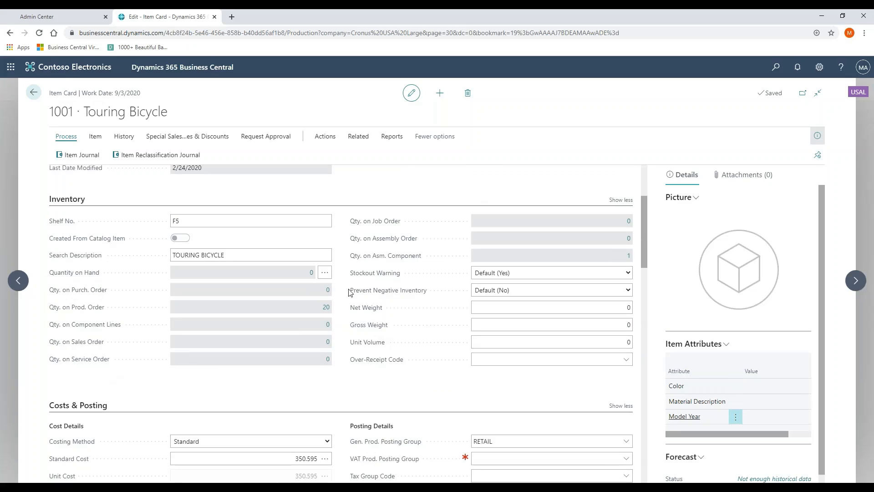
mouse_move(328, 307)
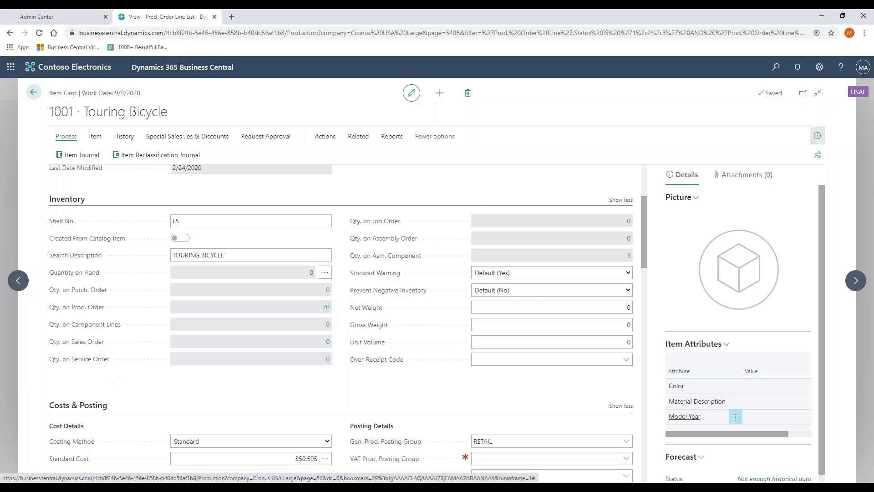
left_click(326, 307)
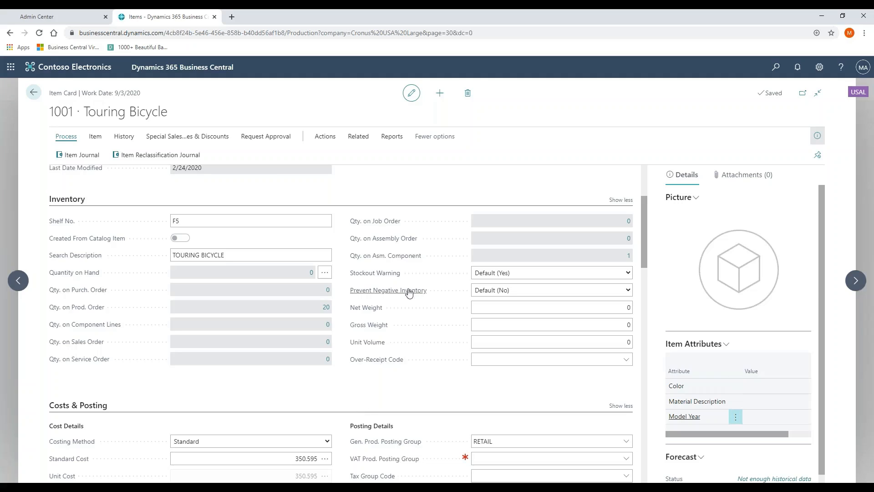
left_click(551, 255)
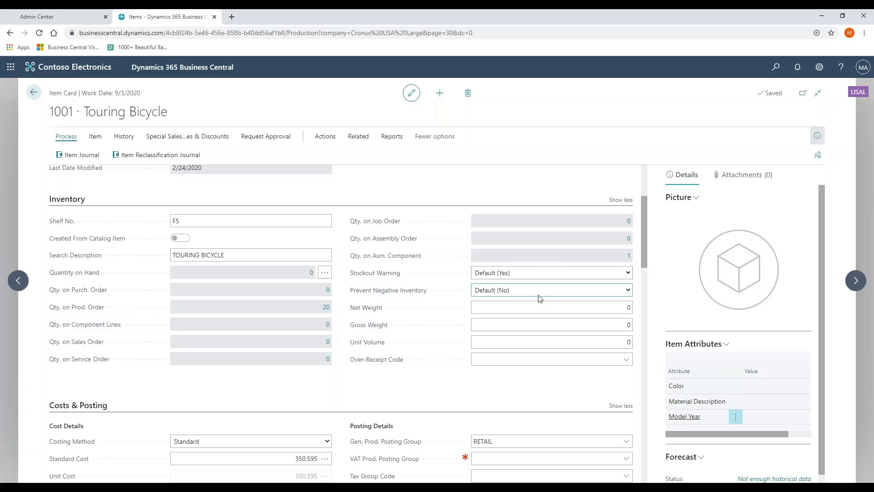
mouse_move(538, 290)
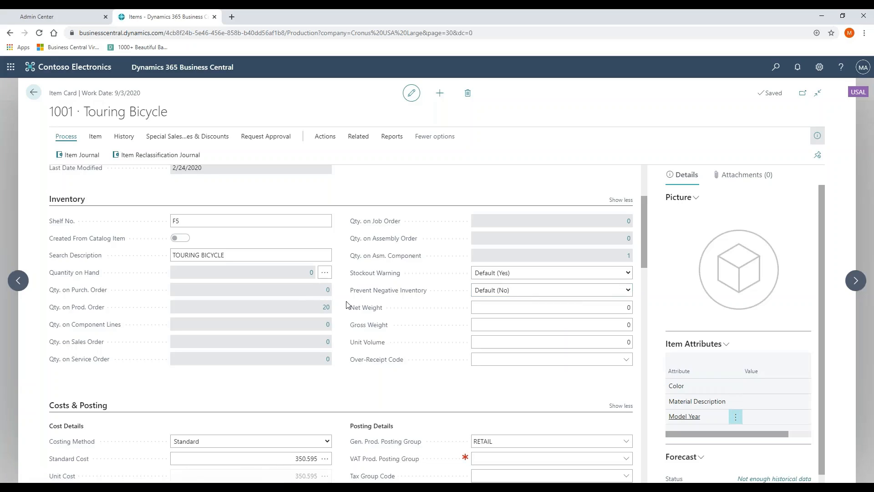
mouse_move(390, 307)
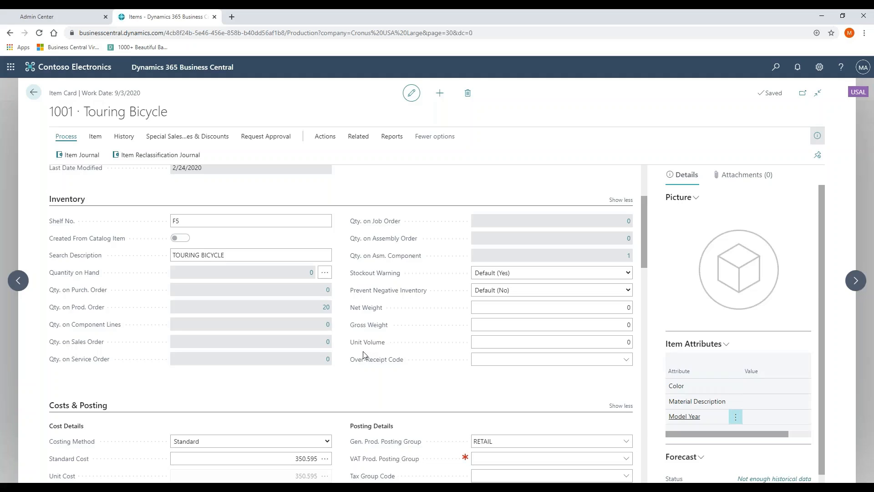
mouse_move(361, 285)
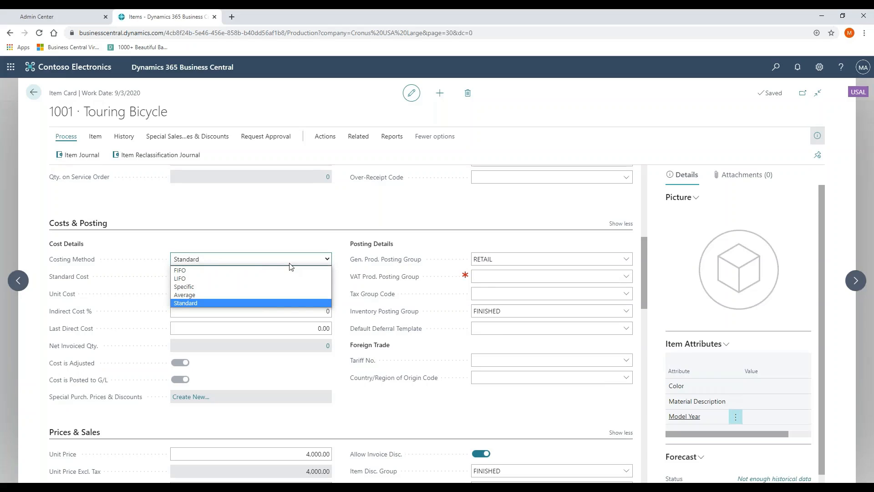
Step: Keep Standard costing, browse the Default Deferral Template choices, and reach Sales Prices for item 1001
left_click(186, 303)
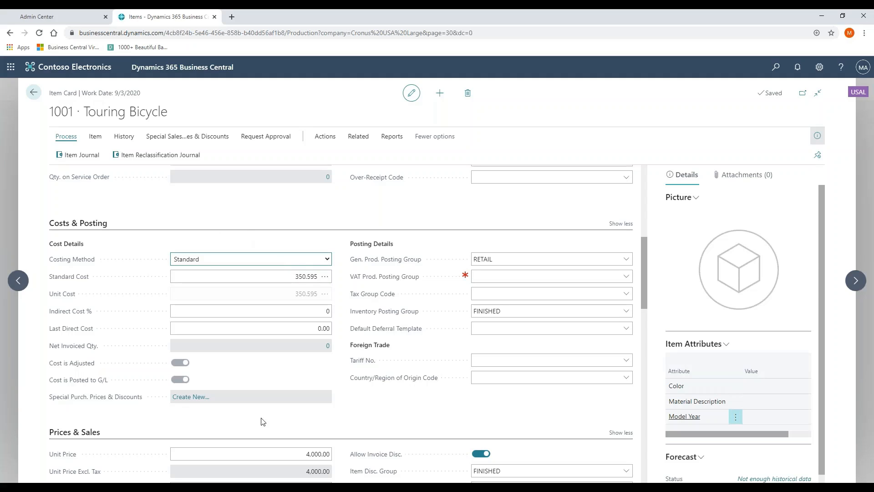
left_click(546, 276)
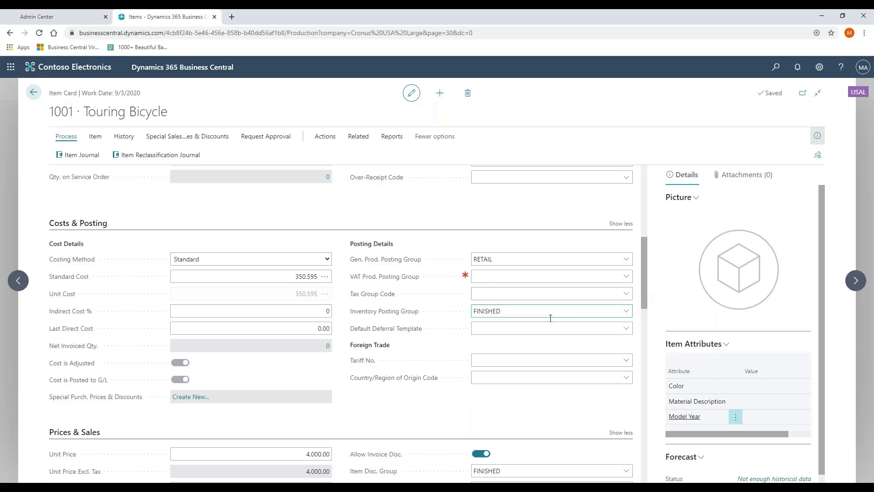
left_click(549, 328)
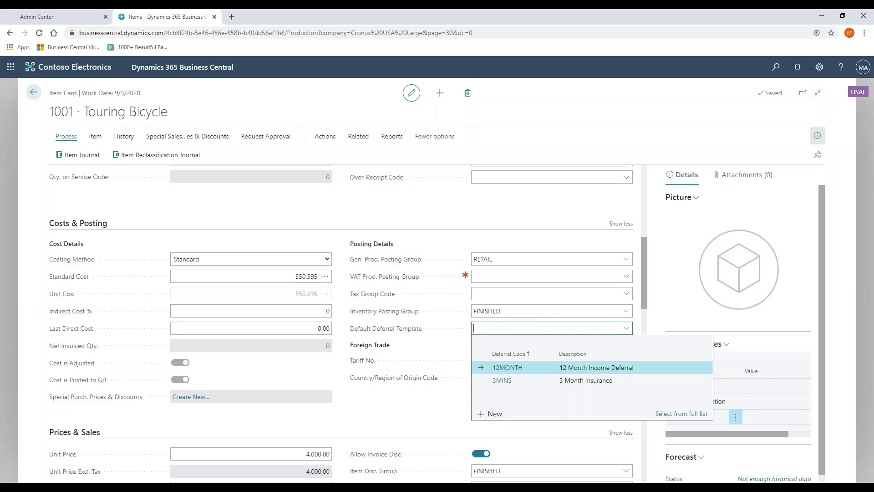
left_click(422, 392)
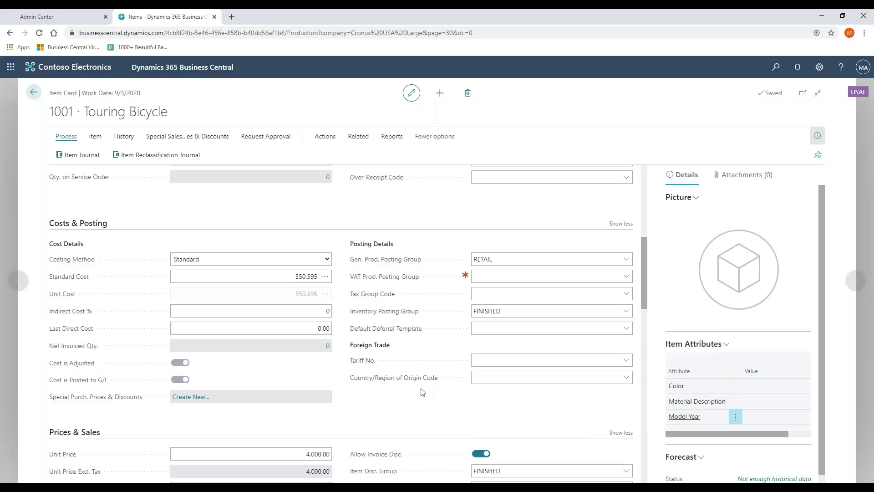
scroll("down", 3)
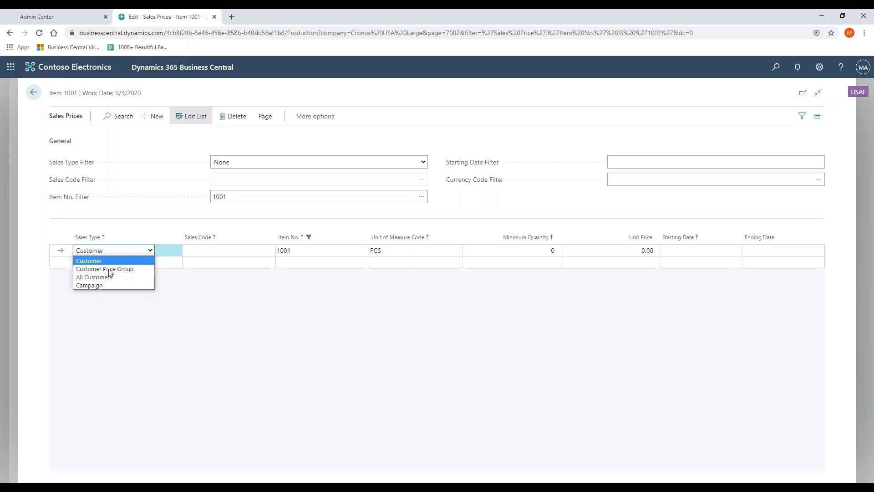
left_click(89, 260)
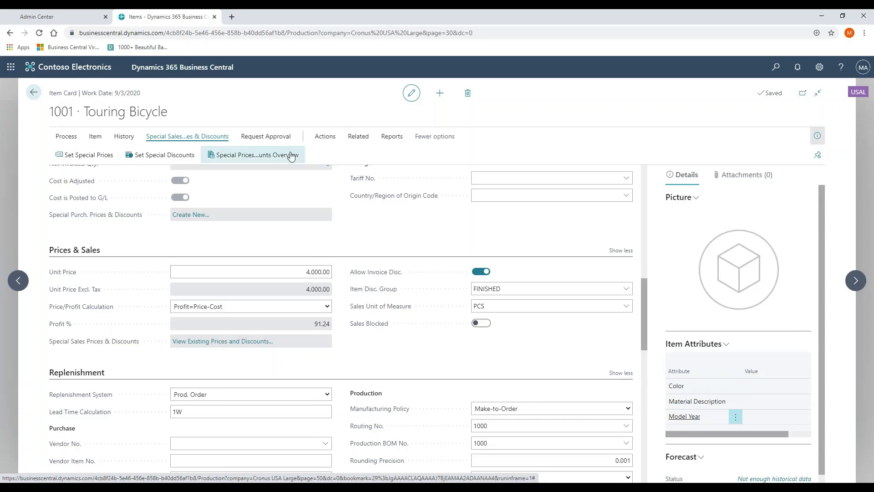
left_click(325, 137)
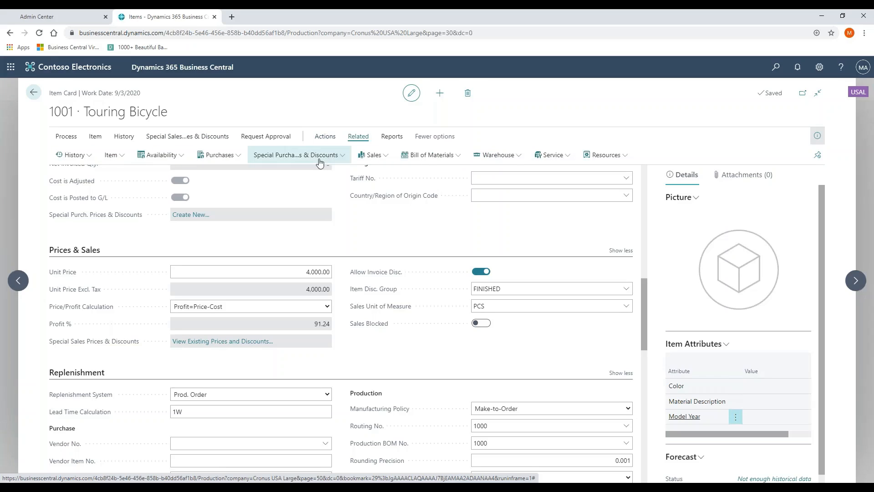
left_click(296, 155)
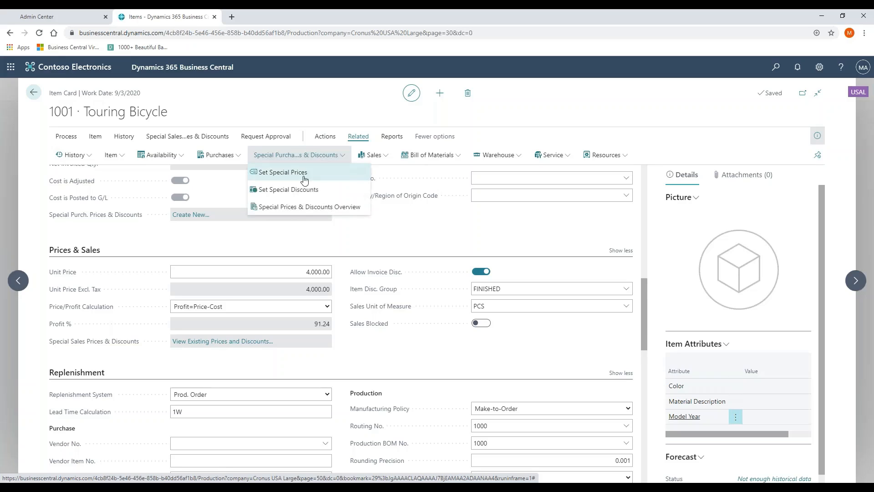
left_click(283, 171)
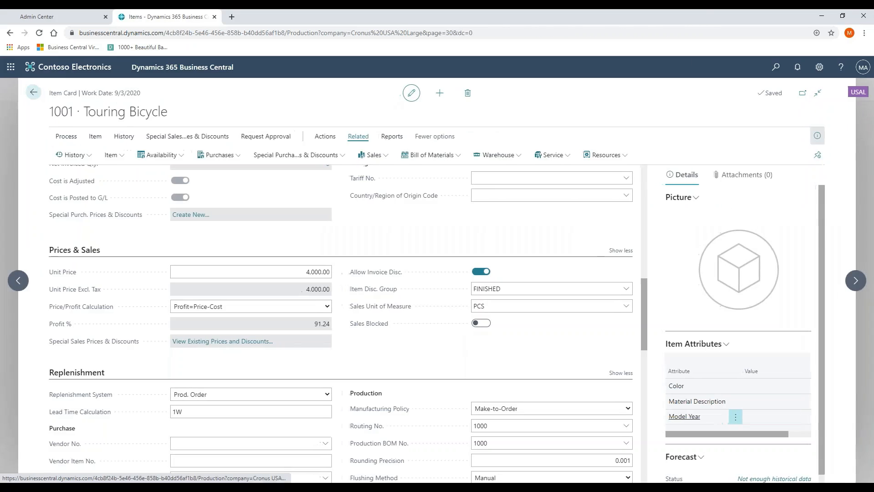
scroll("down", 3)
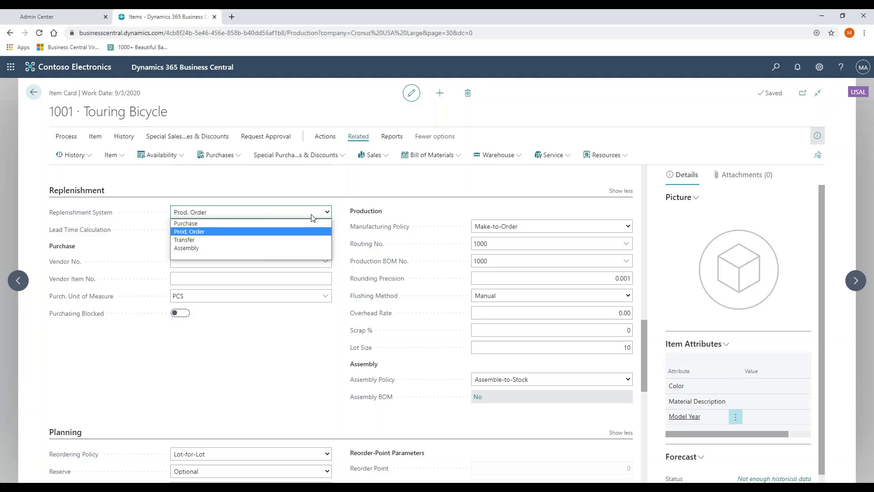
left_click(189, 232)
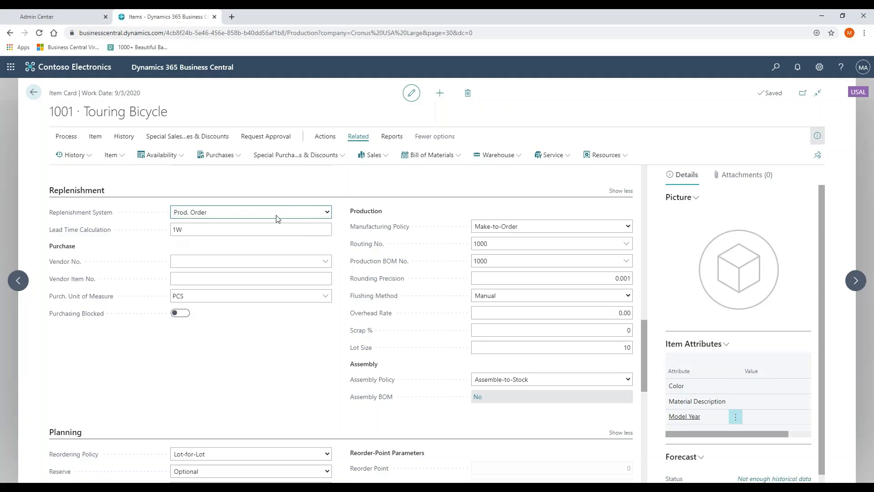
mouse_move(230, 209)
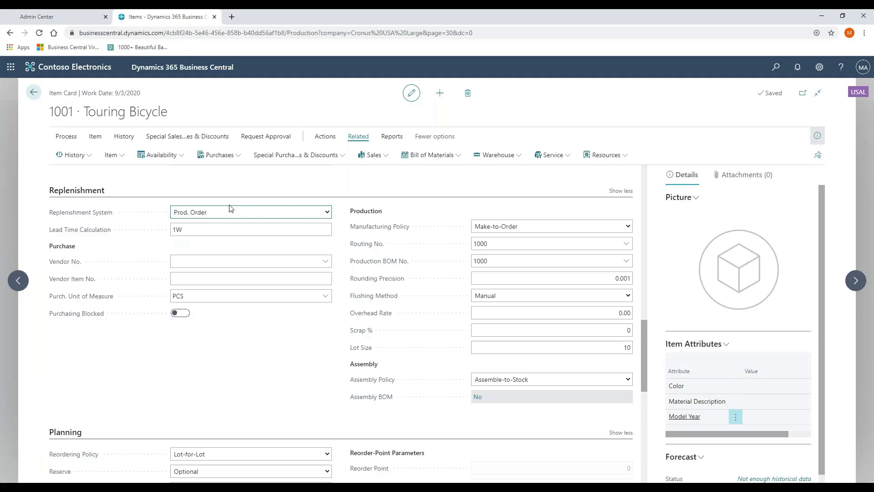
left_click(251, 229)
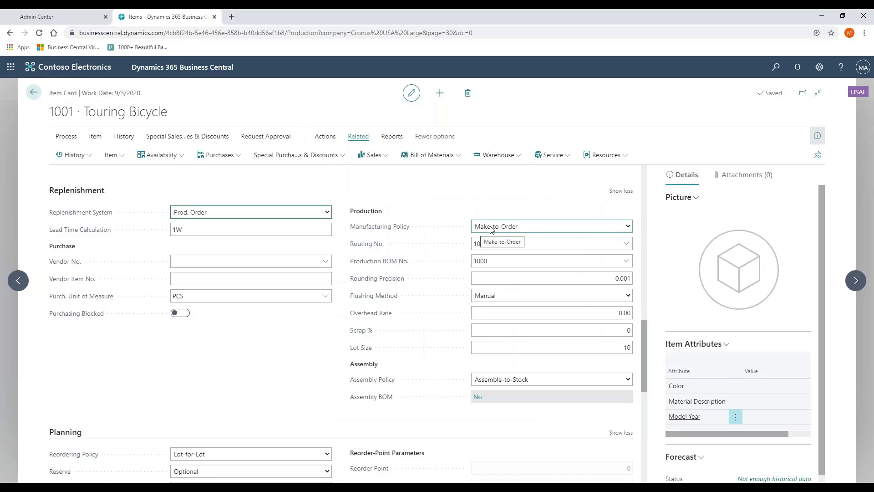
left_click(628, 226)
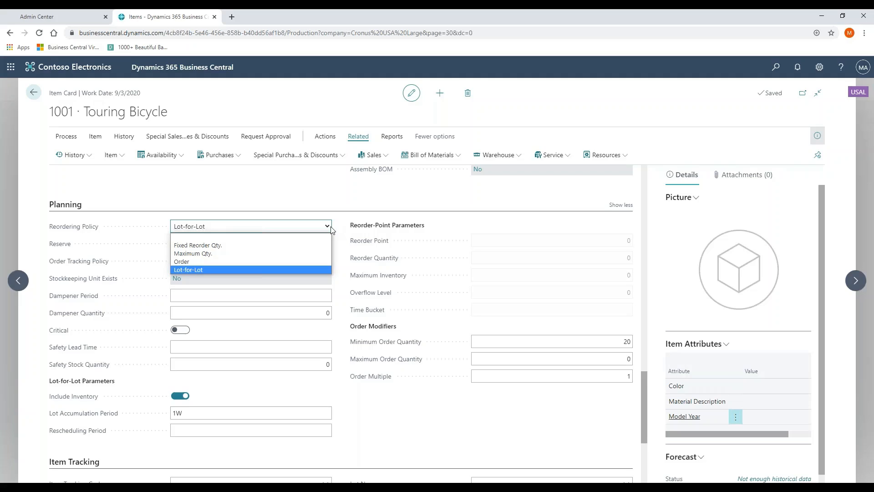
mouse_move(193, 253)
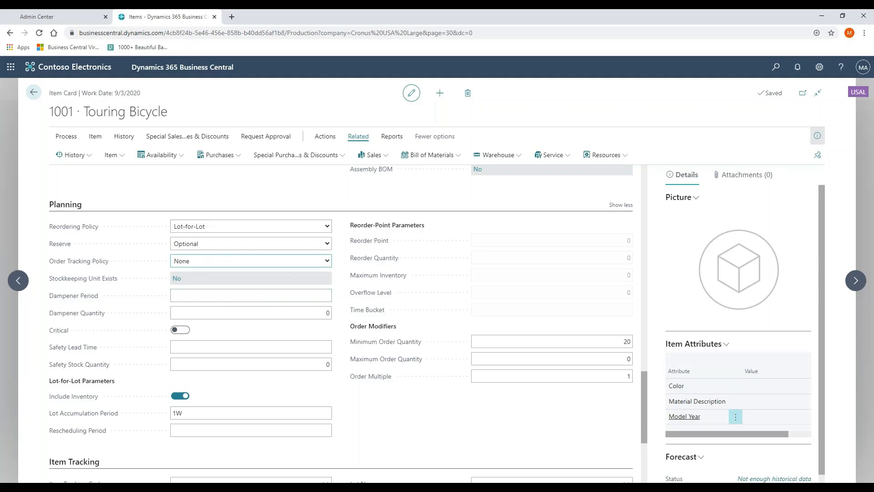
Step: Review the Reserve and Order Tracking Policy choices, leaving them unchanged
left_click(251, 243)
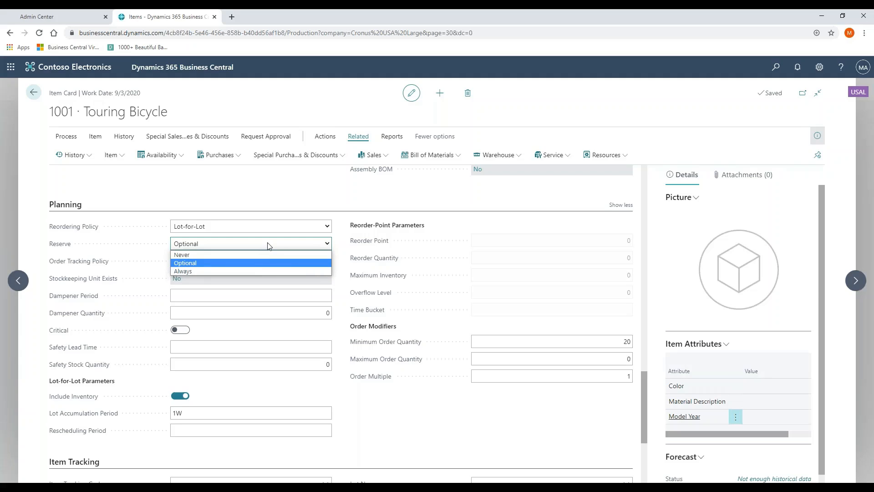
left_click(185, 263)
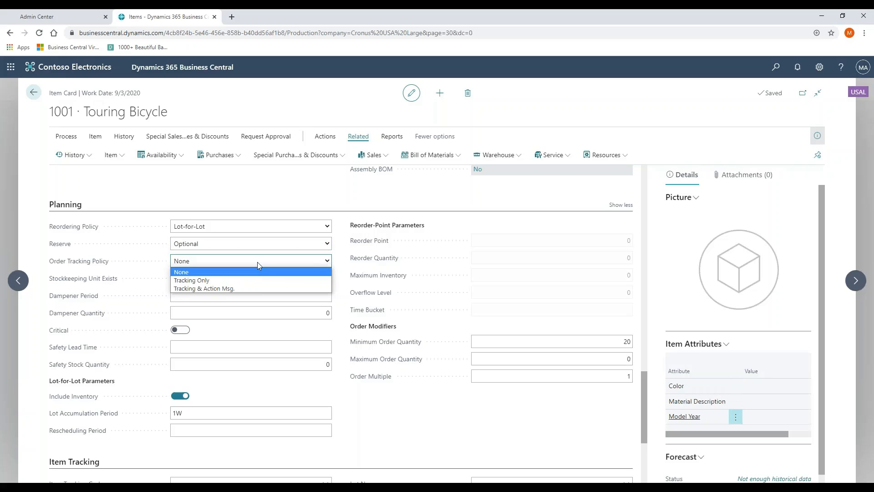
mouse_move(343, 435)
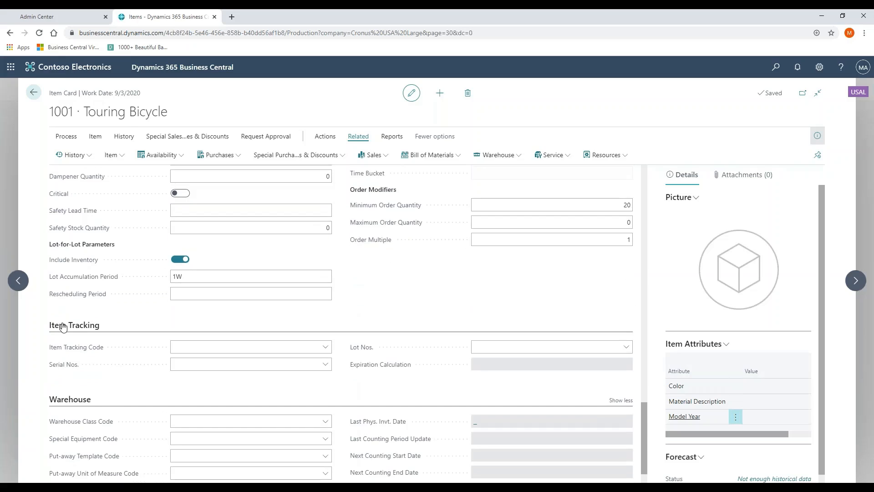
left_click(248, 346)
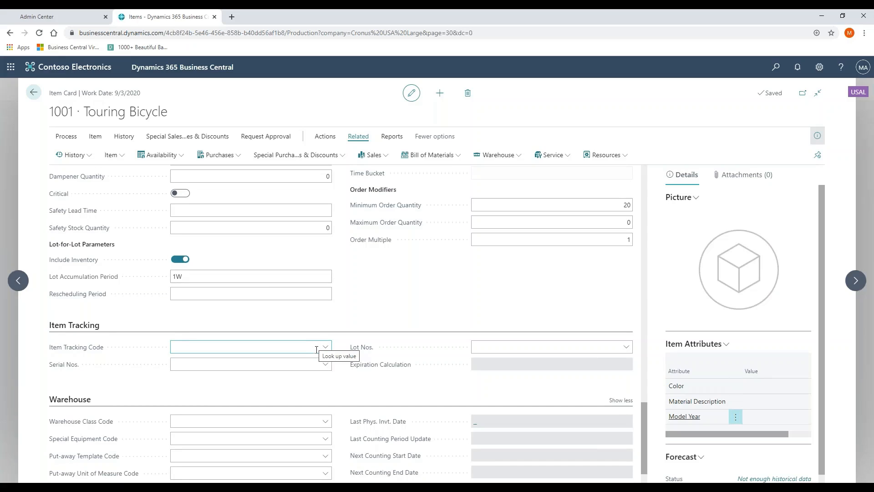
Step: Look up the item tracking codes and bring up FREEENTRY for editing
left_click(325, 346)
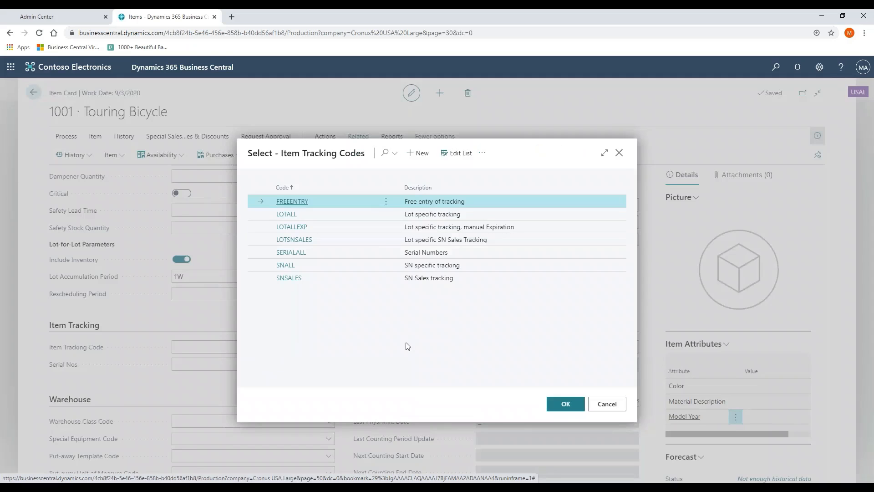
left_click(482, 153)
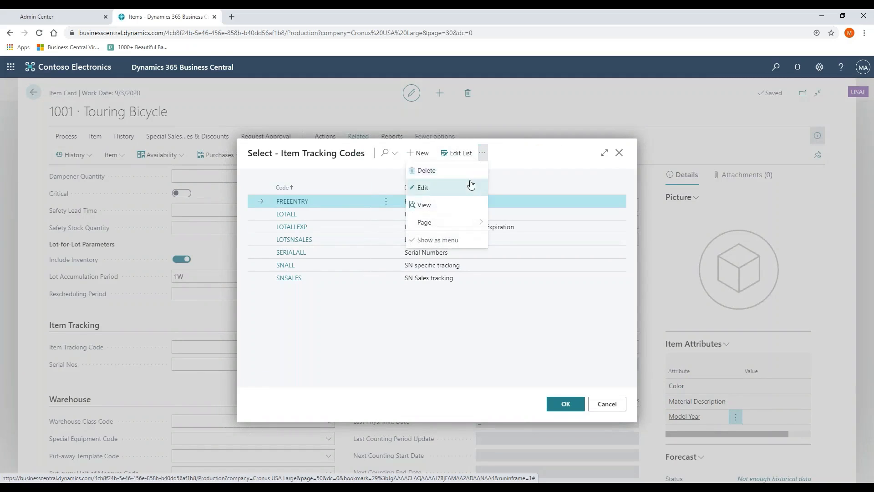
left_click(423, 187)
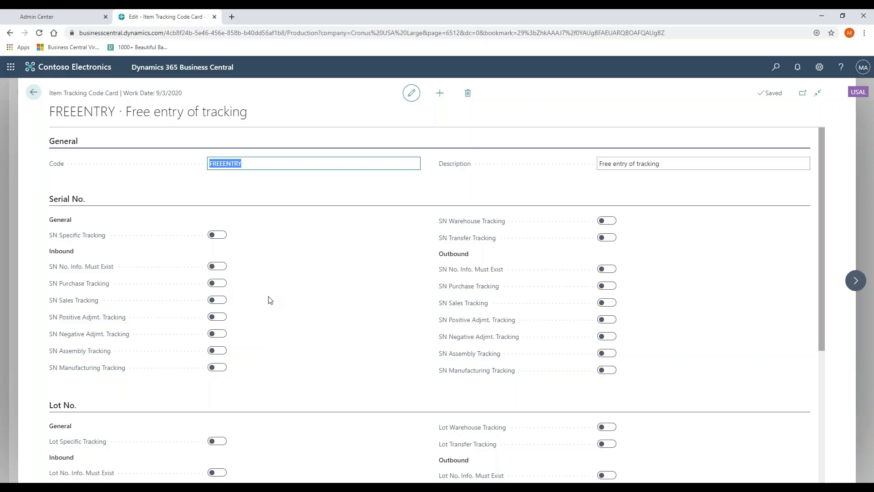
mouse_move(233, 326)
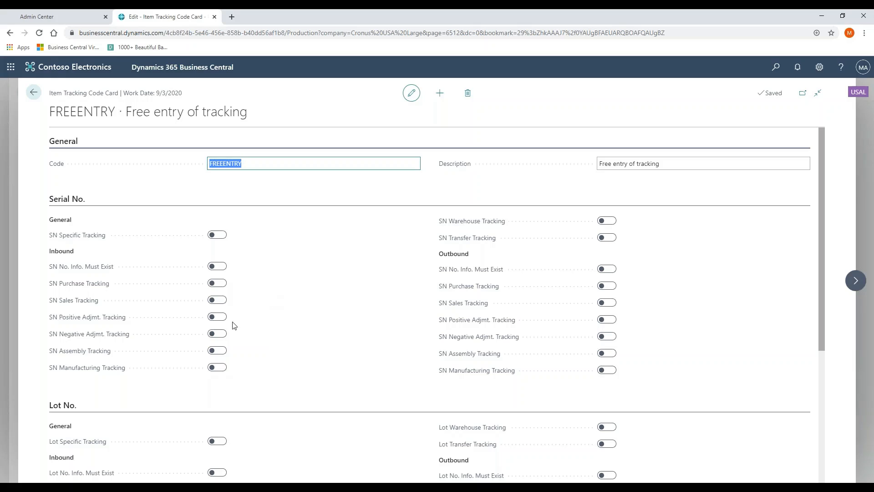
mouse_move(477, 320)
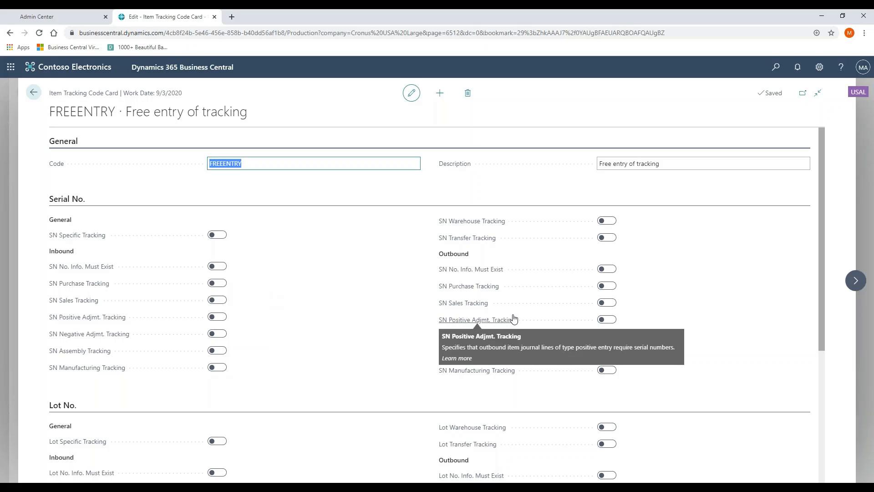
mouse_move(407, 321)
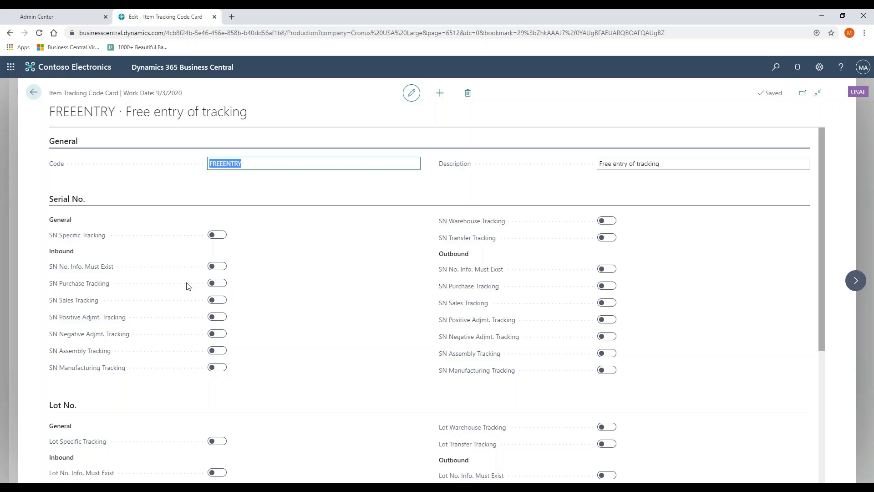
Step: Review the FREEENTRY Lot No. and Misc. settings, including Use Expiration Dates
scroll("down", 3)
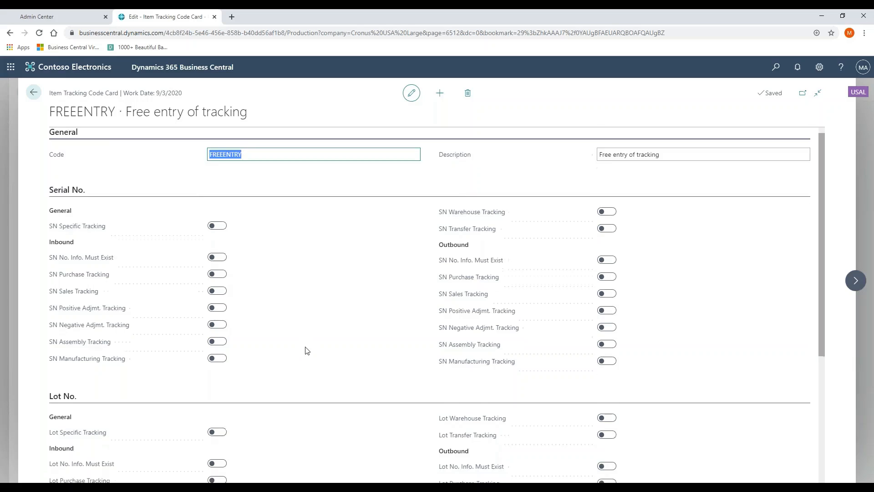
scroll("down", 3)
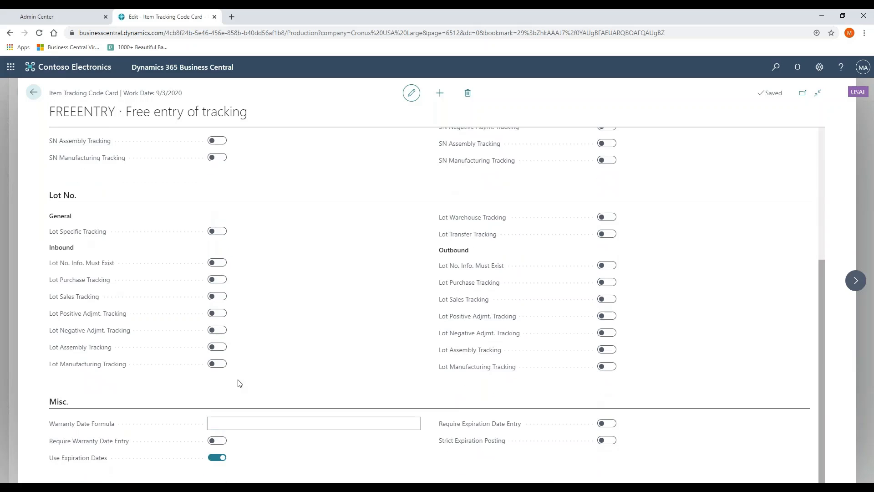
mouse_move(509, 424)
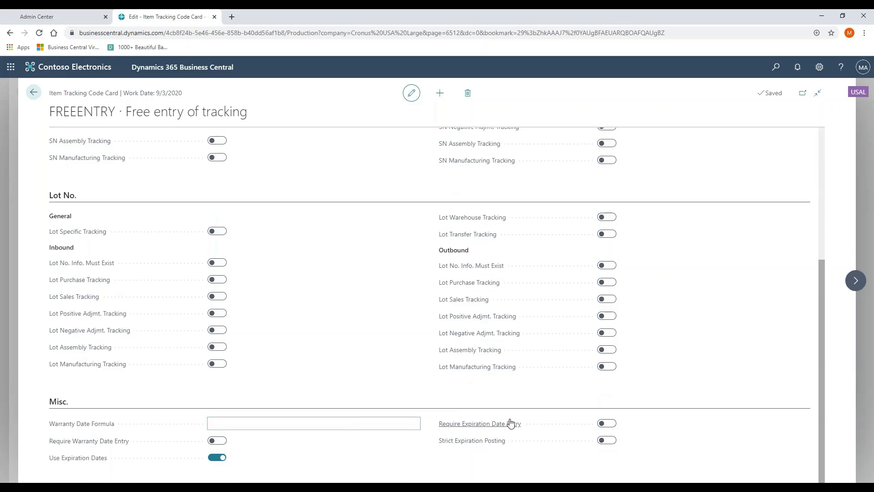
mouse_move(467, 447)
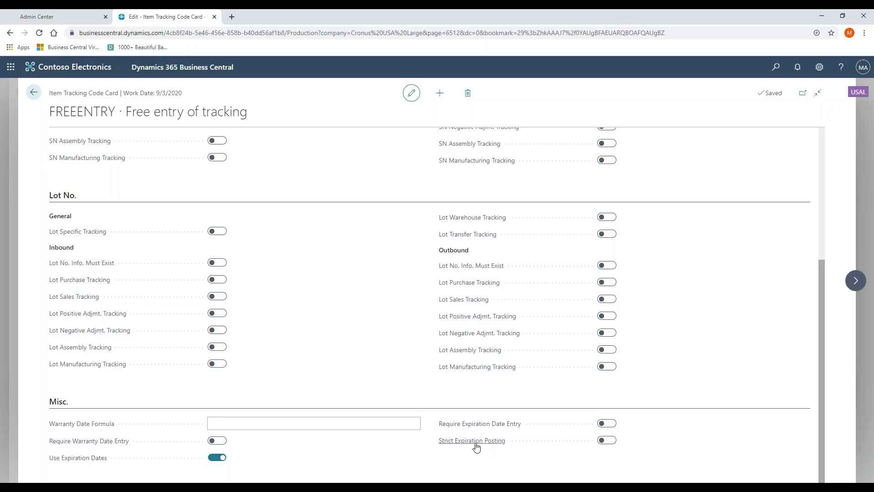
mouse_move(440, 448)
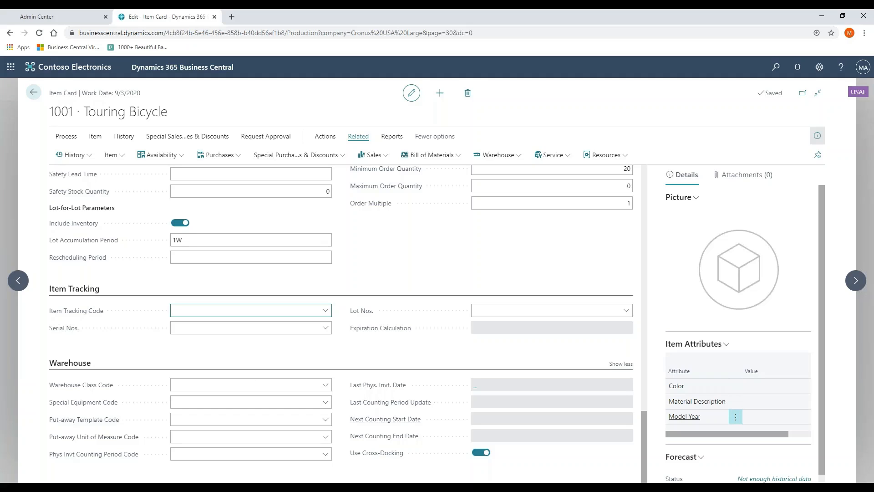
left_click(250, 454)
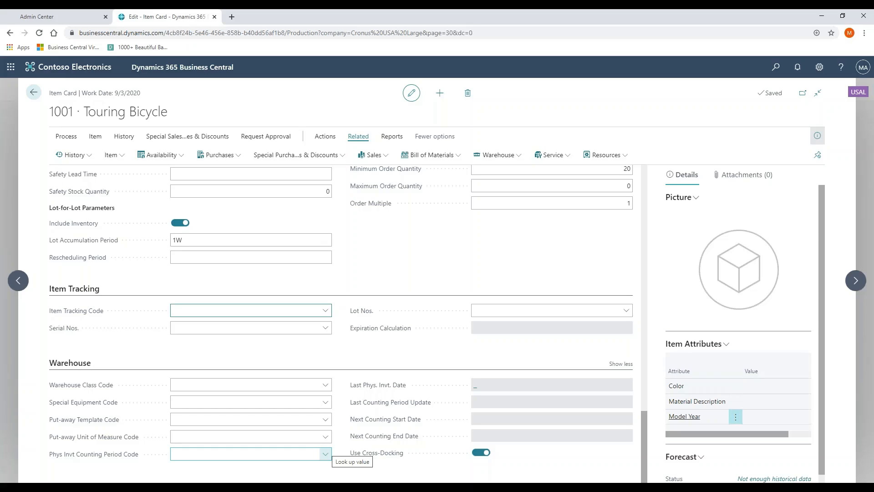
left_click(246, 310)
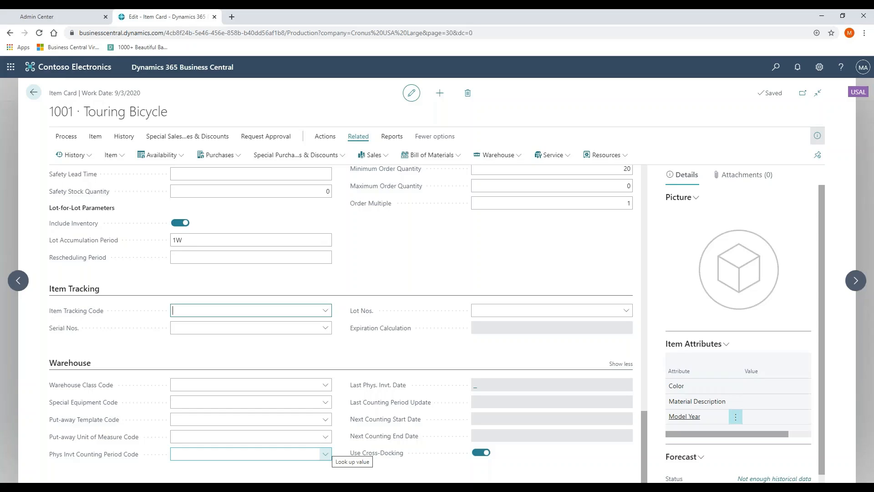
mouse_move(335, 377)
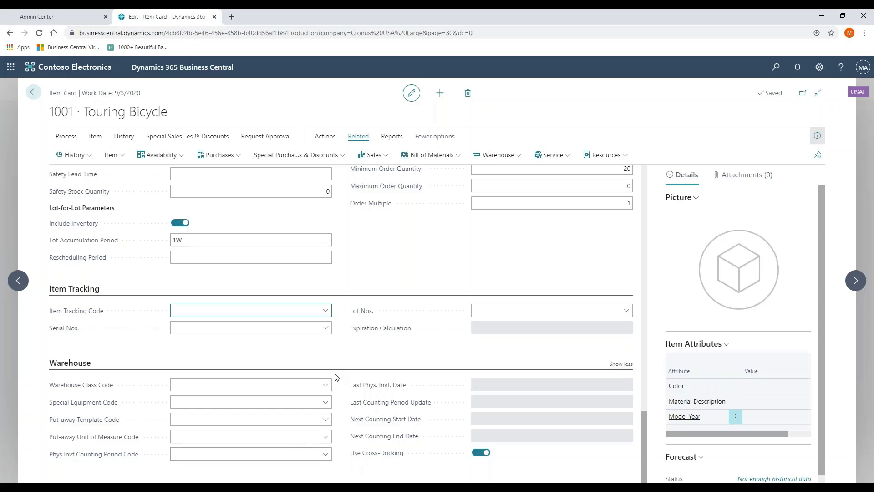
mouse_move(343, 380)
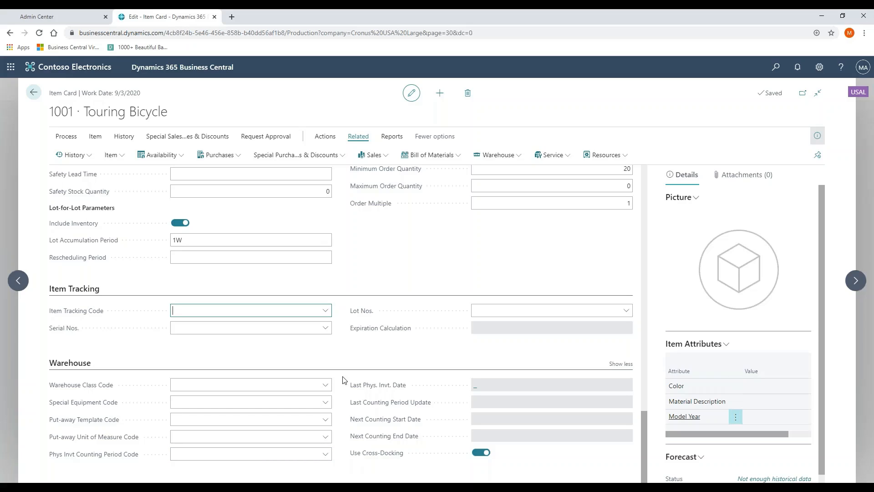
mouse_move(341, 383)
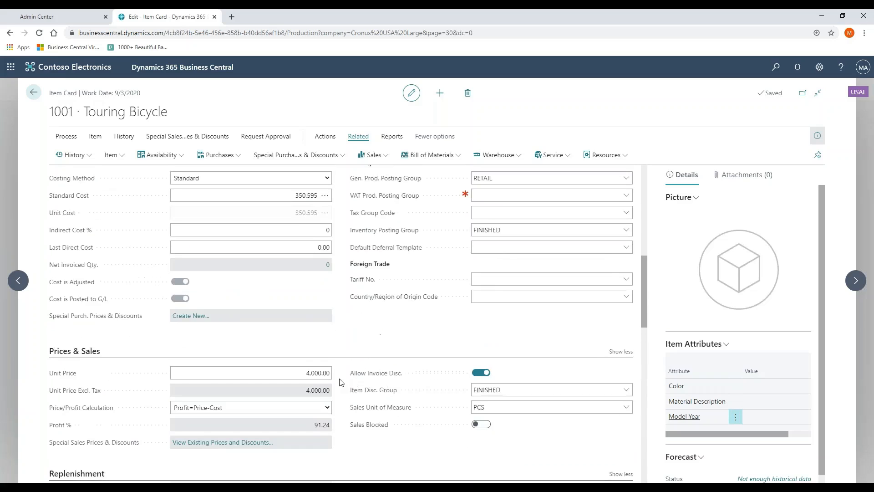
Step: Show the item's related pages: Dimensions, Cross References, Item References, Units of Measure, Translations, Substitutions
left_click(112, 154)
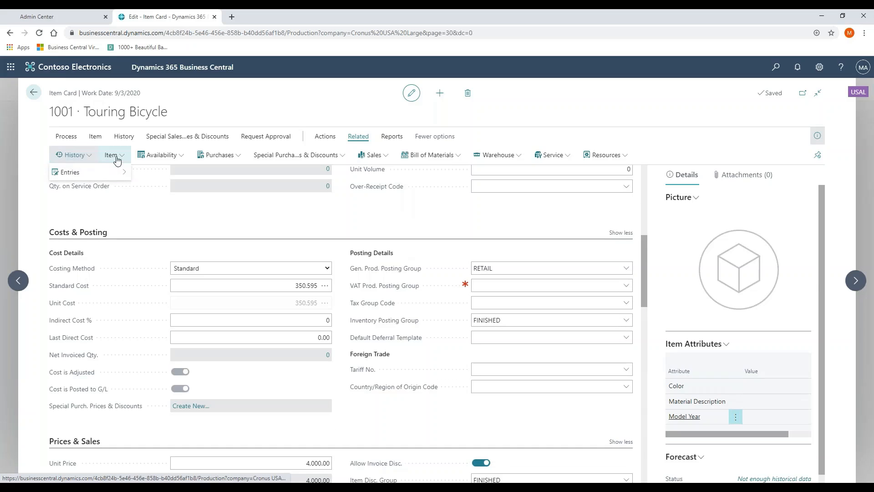
left_click(112, 155)
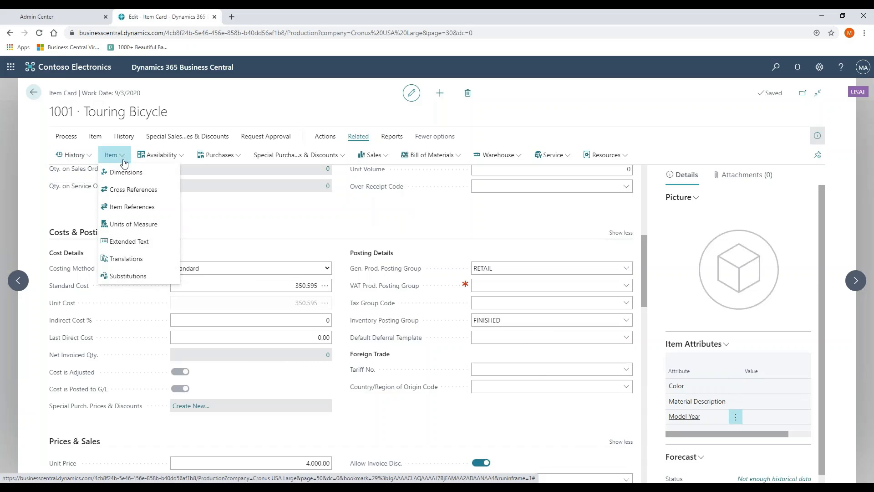
mouse_move(134, 189)
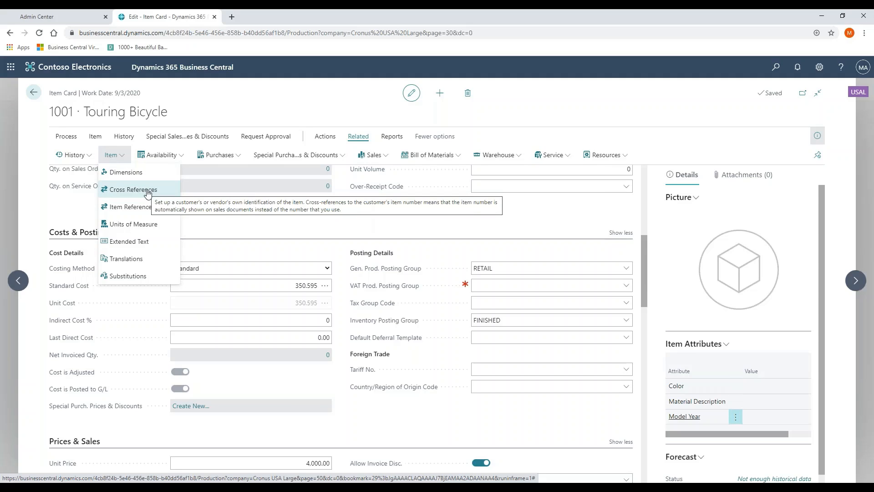
mouse_move(132, 207)
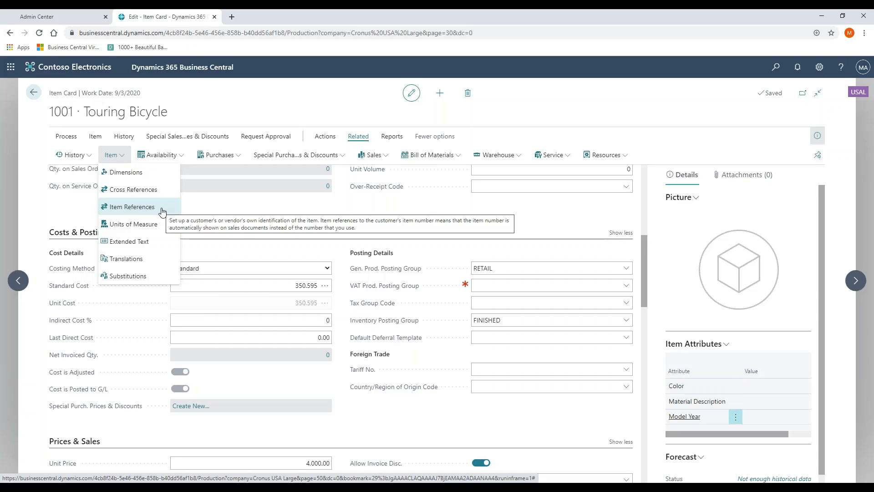
mouse_move(162, 192)
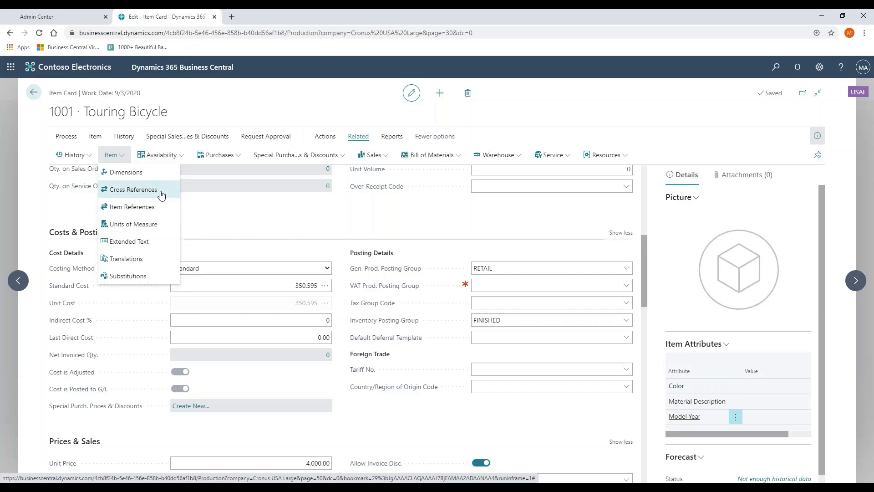
mouse_move(132, 189)
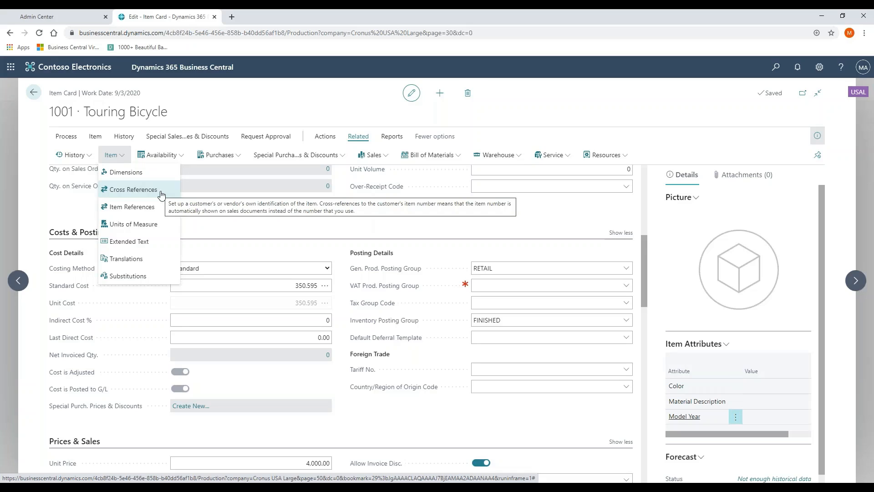
mouse_move(129, 241)
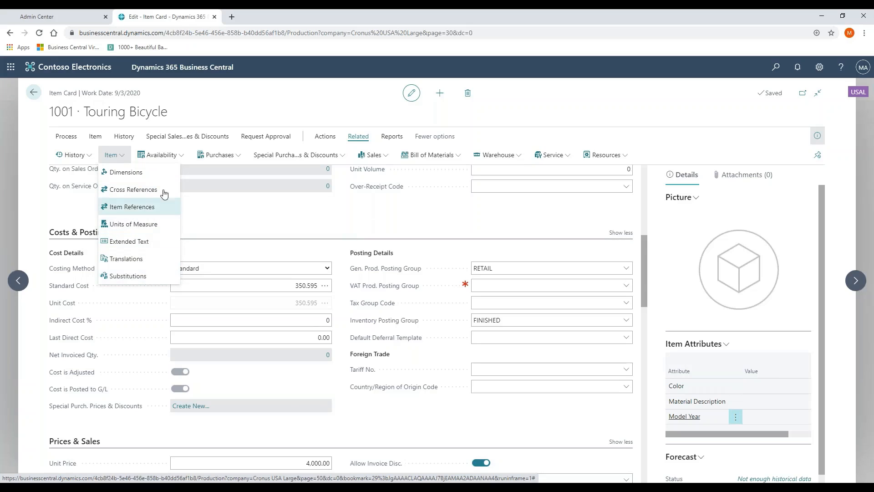
Step: List the Item Availability by views: Event, Period, Variant, Location, BOM Level, Unit of Measure
left_click(126, 171)
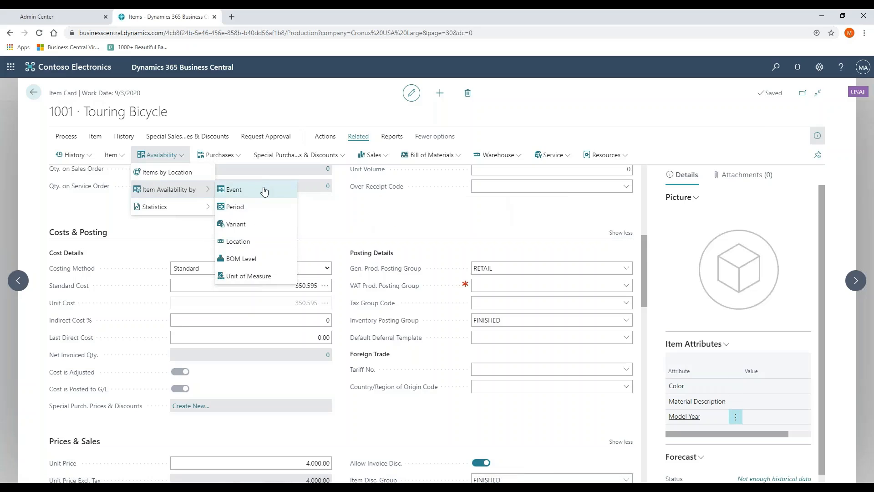
mouse_move(233, 189)
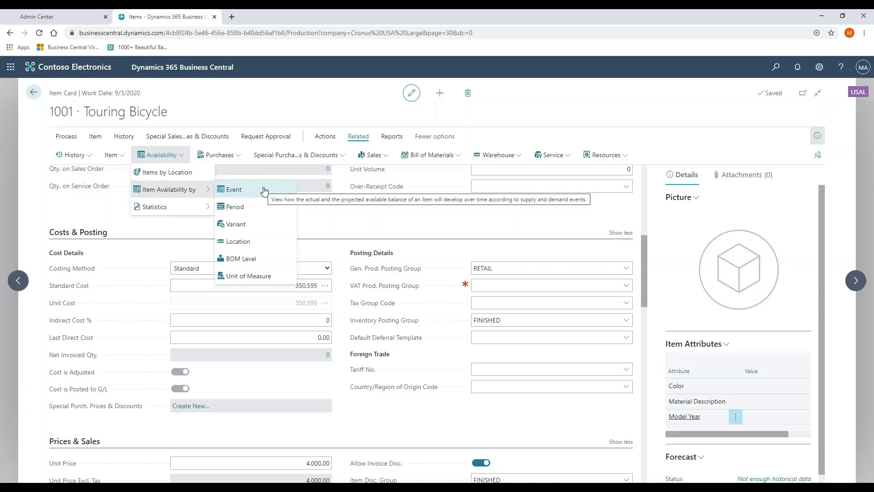
mouse_move(259, 207)
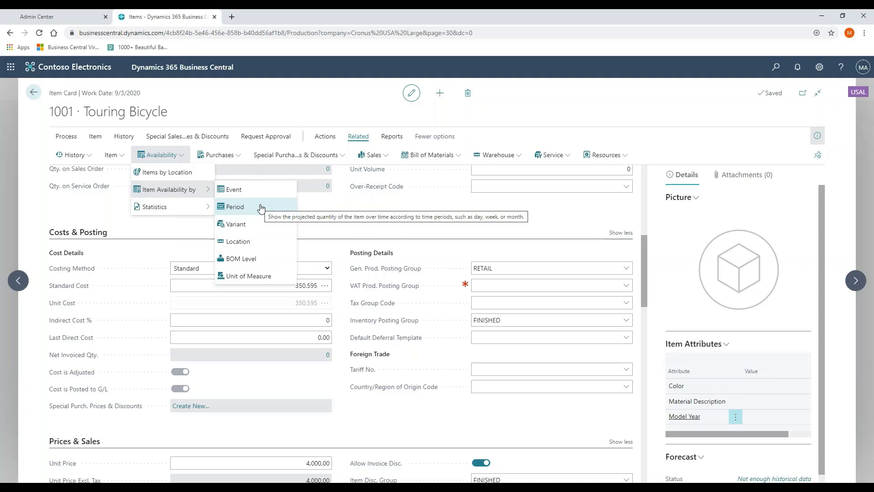
mouse_move(236, 223)
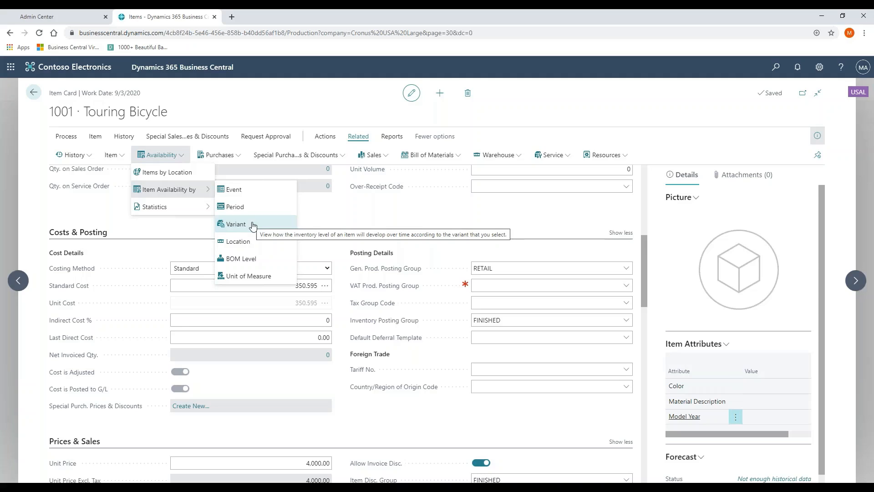
mouse_move(237, 240)
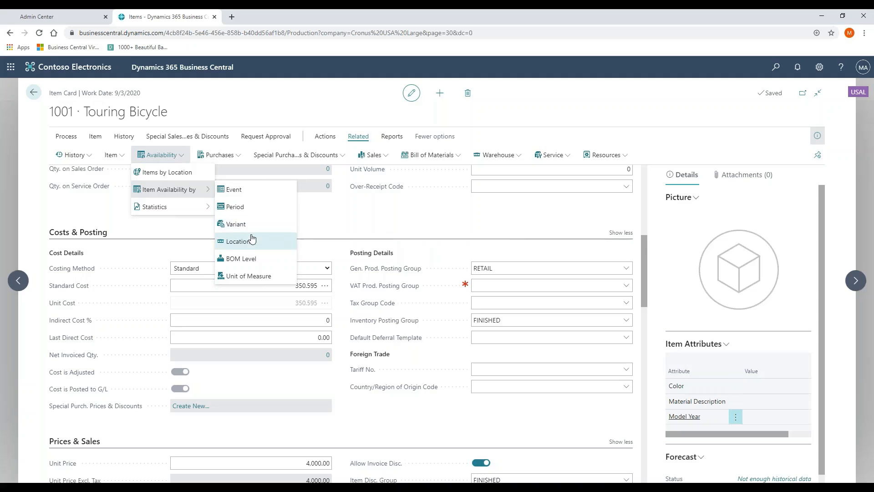
mouse_move(258, 210)
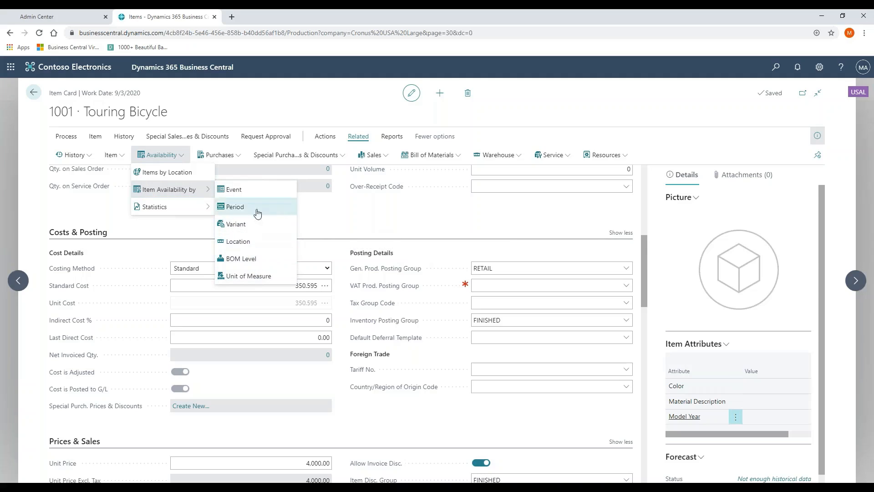
mouse_move(241, 258)
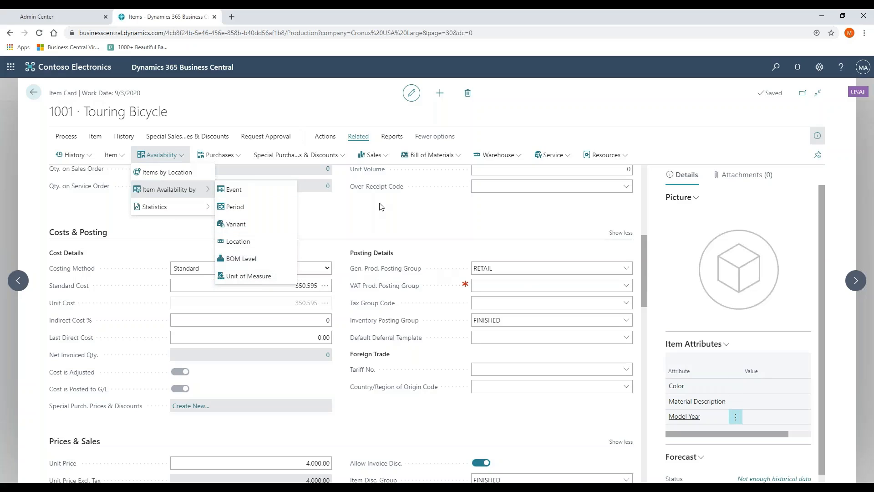
Step: Show item 1001's BOM Structure and collapse then re-expand the Front Wheel components
left_click(449, 200)
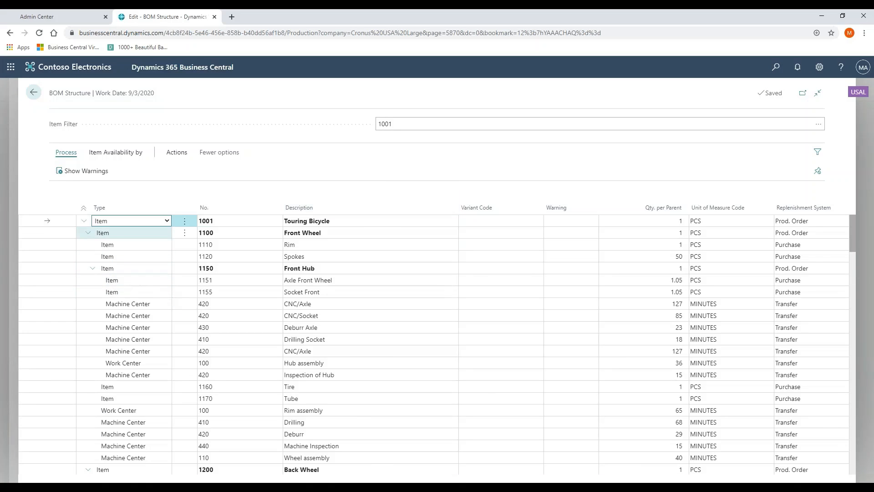
left_click(88, 233)
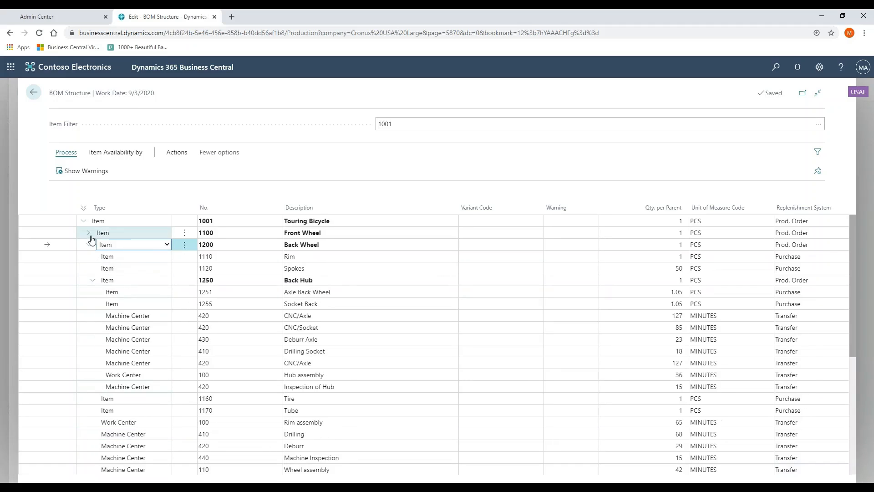
left_click(88, 233)
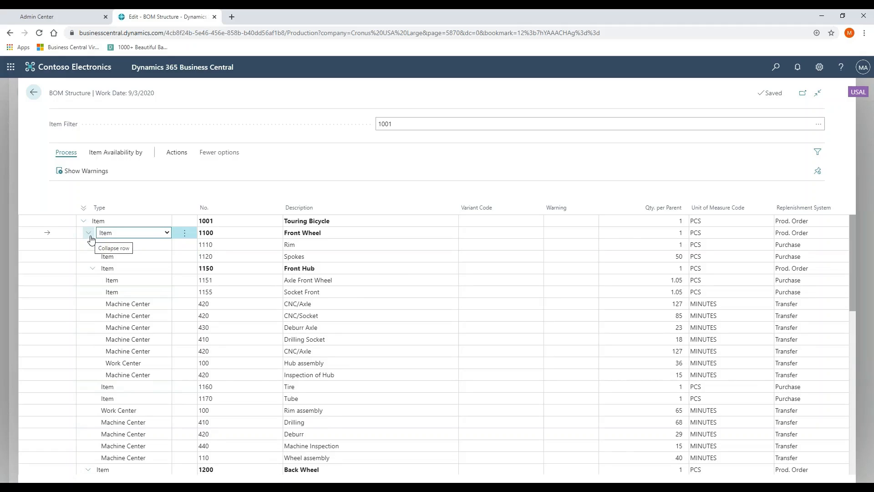